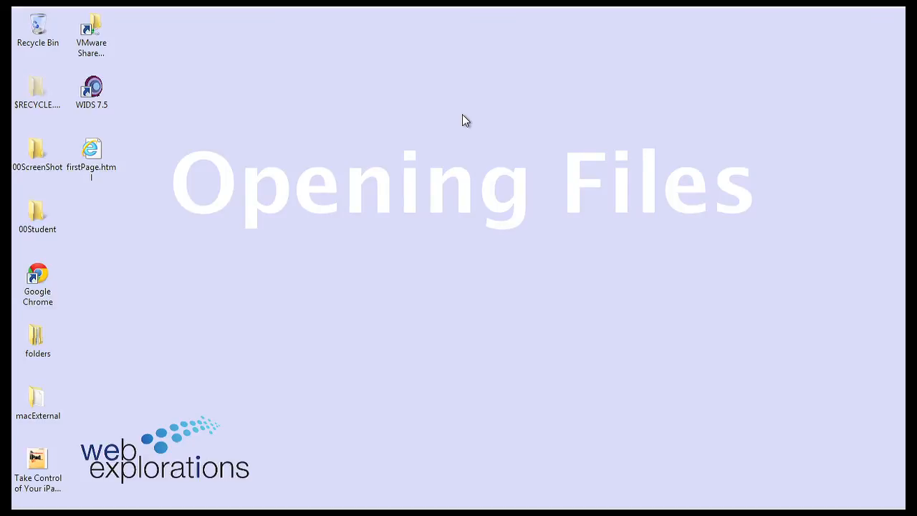
pyautogui.moveTo(163, 164)
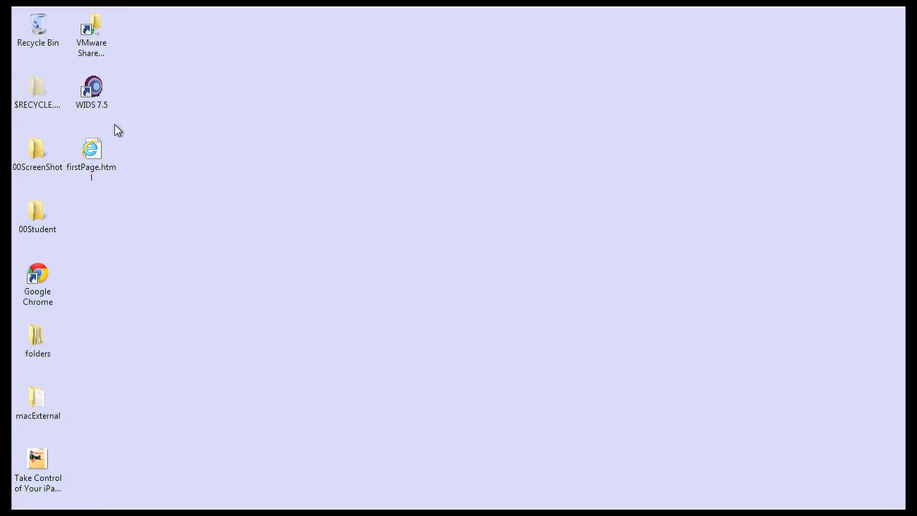
pyautogui.moveTo(91, 148)
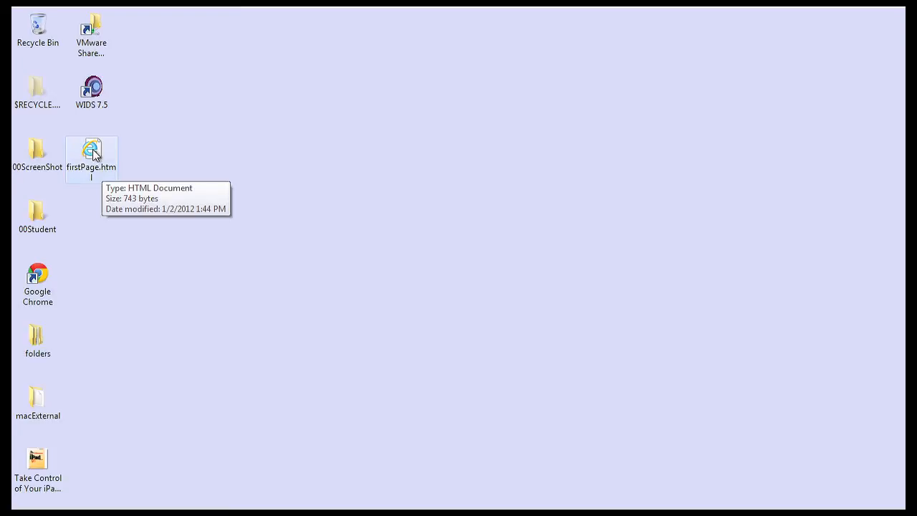
# - Open firstPage.html from the desktop in Internet Explorer, the default browser
pyautogui.doubleClick(91, 150)
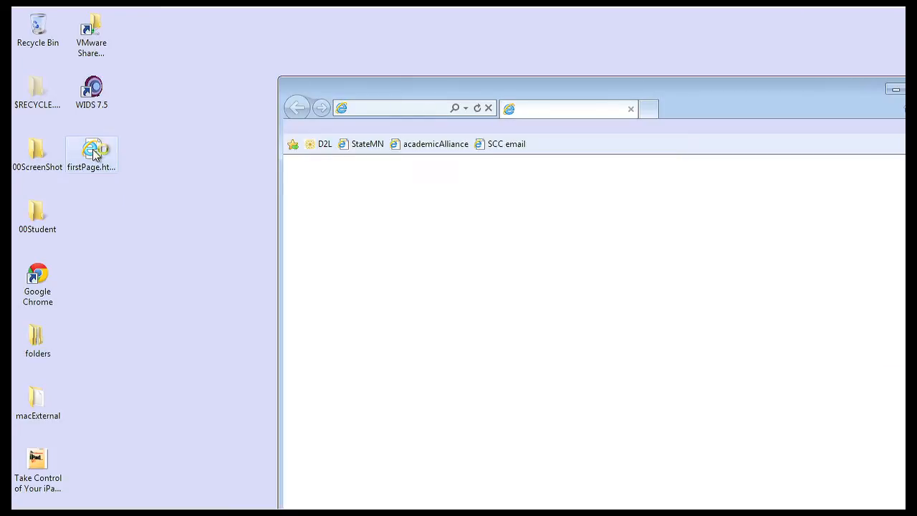
pyautogui.doubleClick(91, 153)
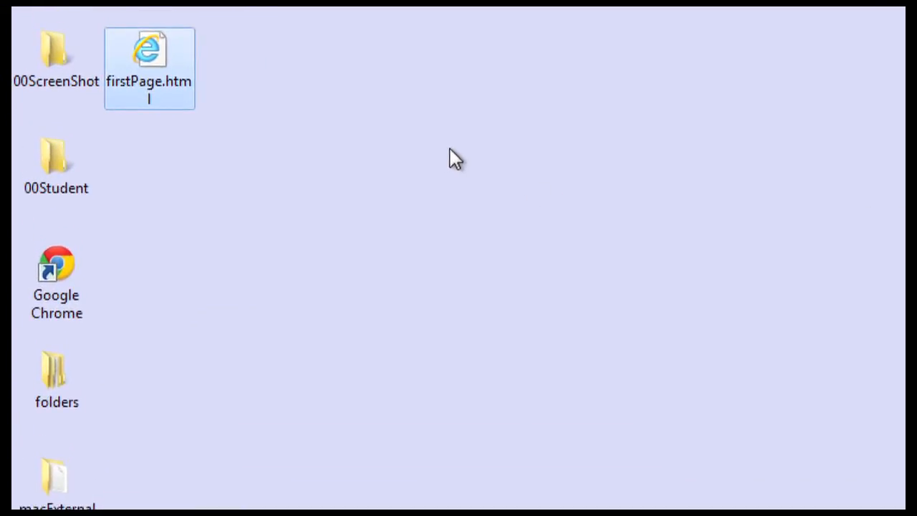
pyautogui.moveTo(240, 51)
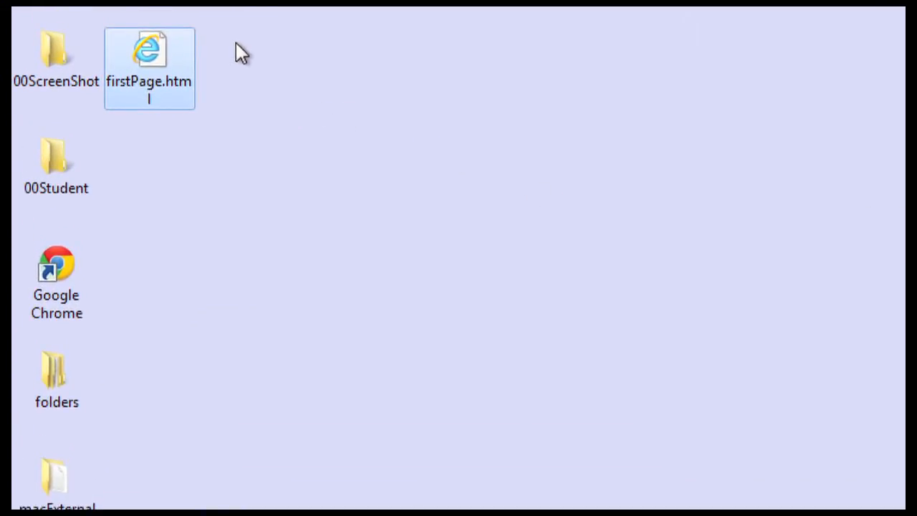
pyautogui.moveTo(151, 54)
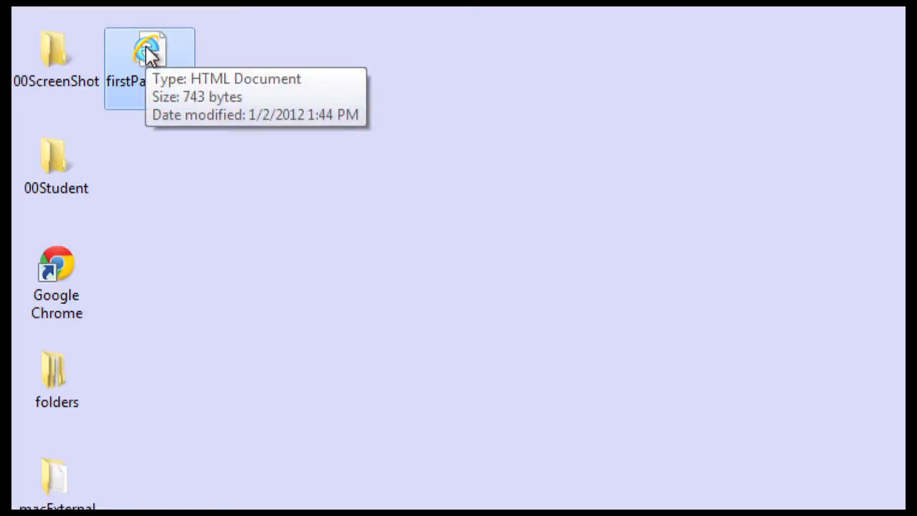
# - Open firstPage.html with Firefox to display its heading, list and paragraphs
pyautogui.rightClick(149, 68)
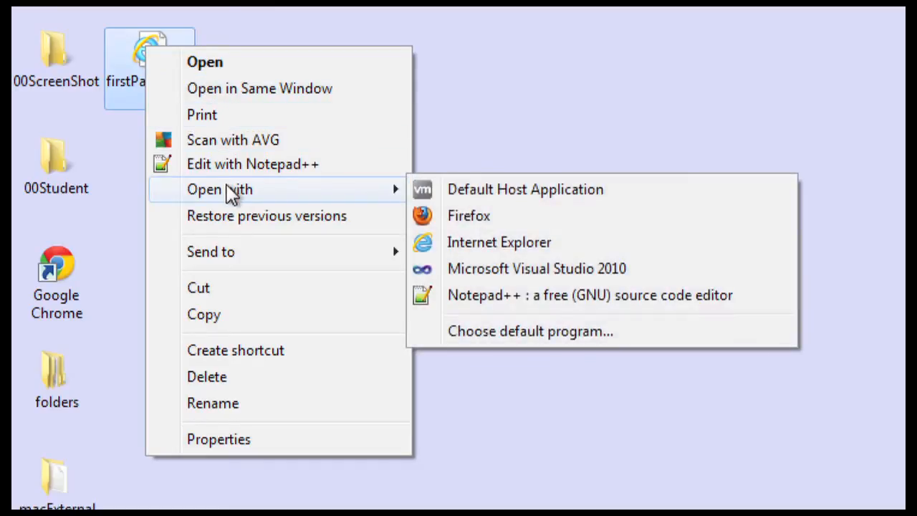
pyautogui.moveTo(499, 241)
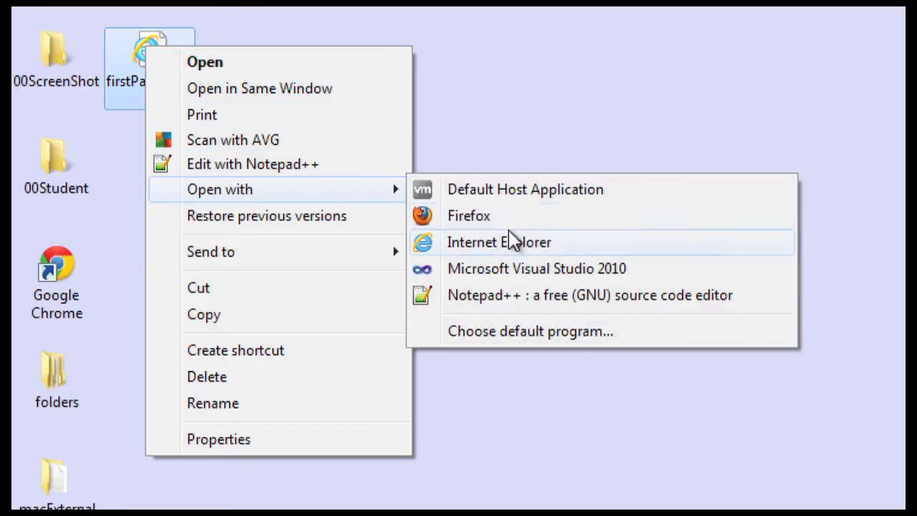
pyautogui.moveTo(469, 204)
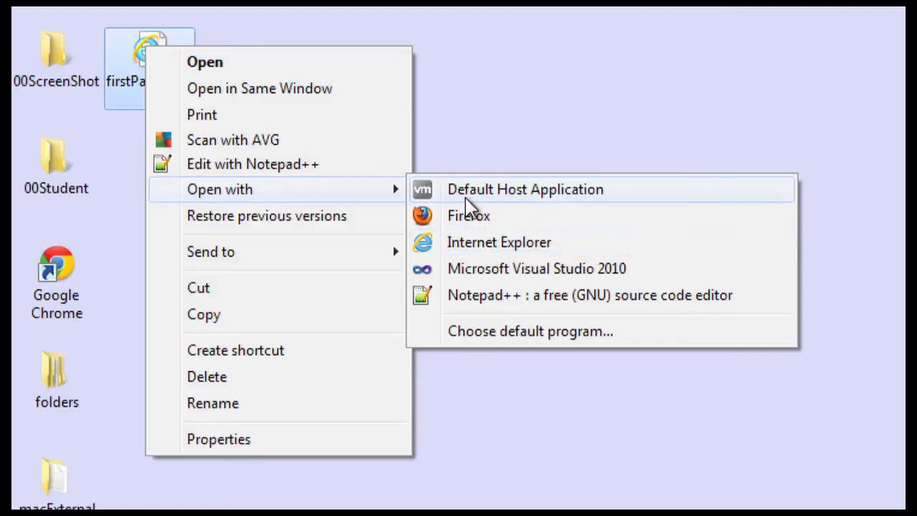
pyautogui.moveTo(478, 216)
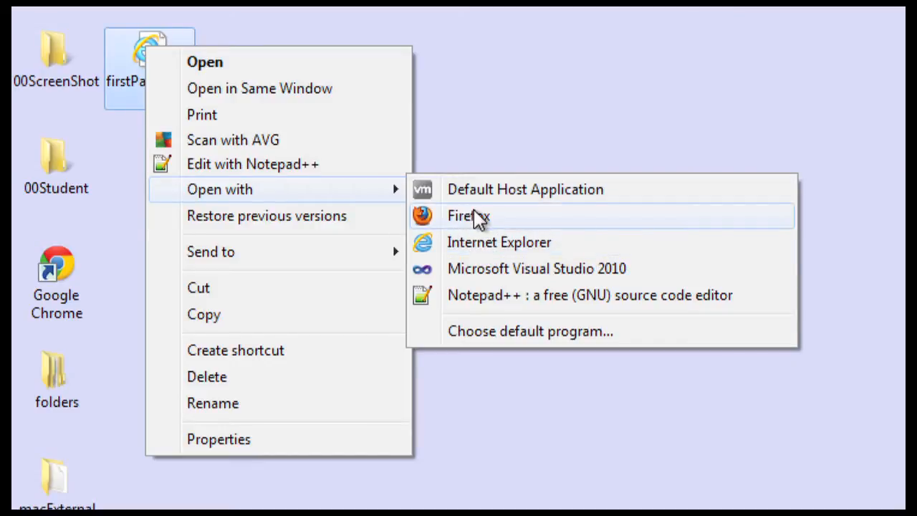
pyautogui.click(468, 216)
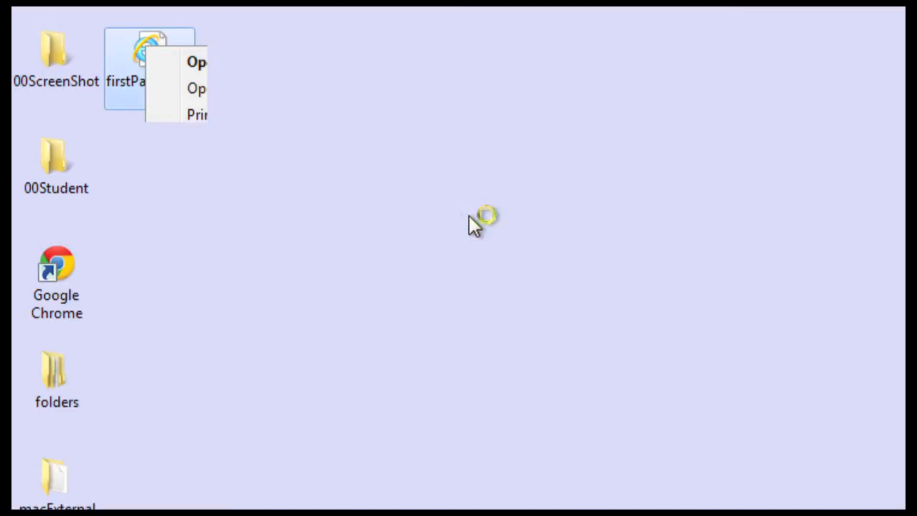
pyautogui.click(196, 62)
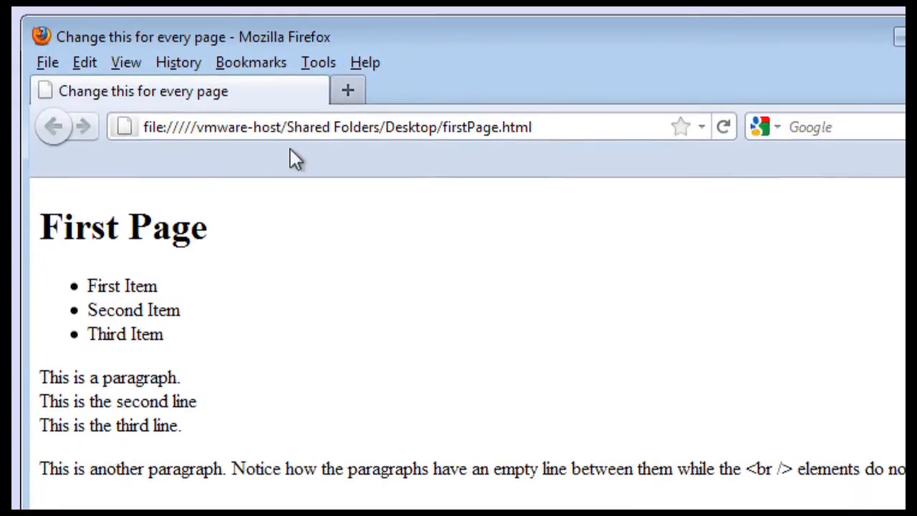
pyautogui.moveTo(40, 25)
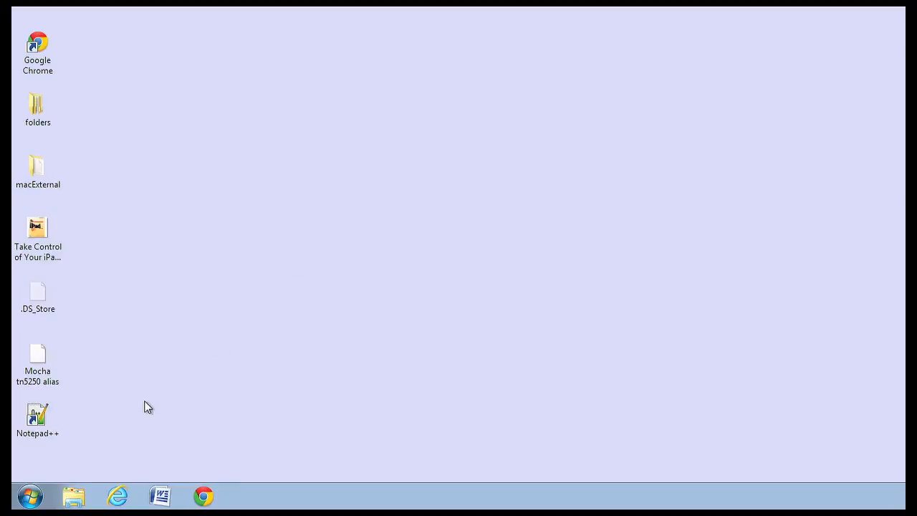
# - Search the Start menu for "google c" to launch Google Chrome
pyautogui.click(30, 496)
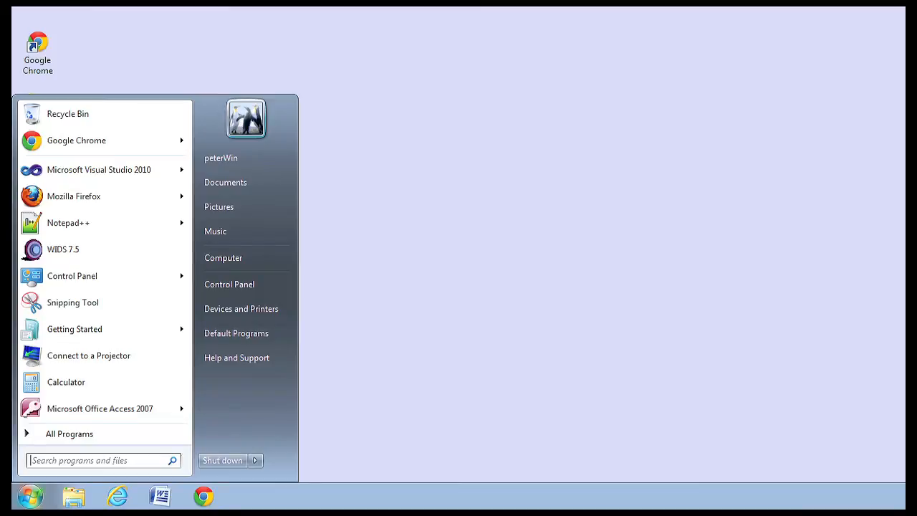
pyautogui.write('google c')
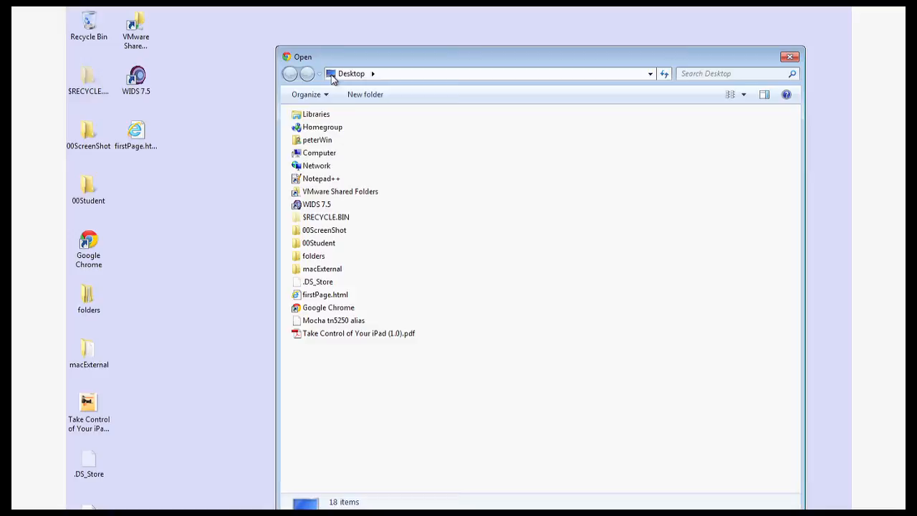
pyautogui.moveTo(340, 316)
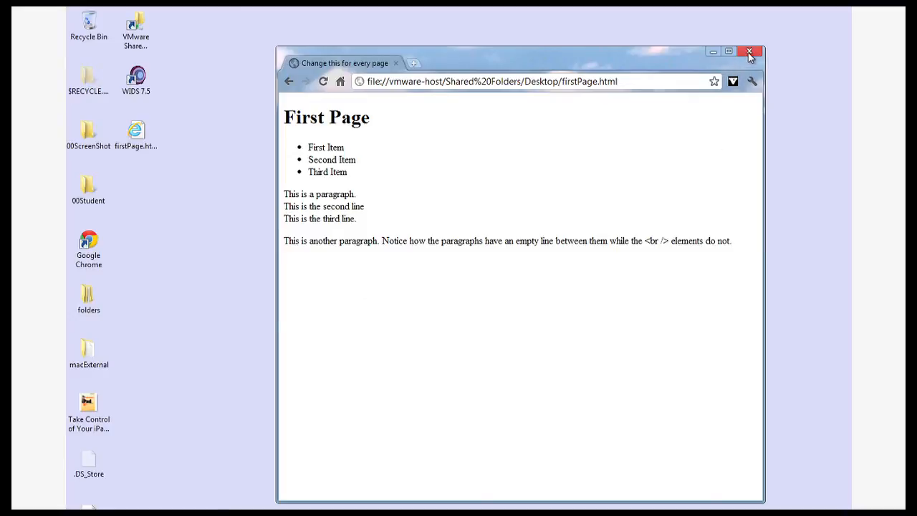
# - Open firstPage.html from the Desktop folder in Chrome's file-open window
pyautogui.click(749, 52)
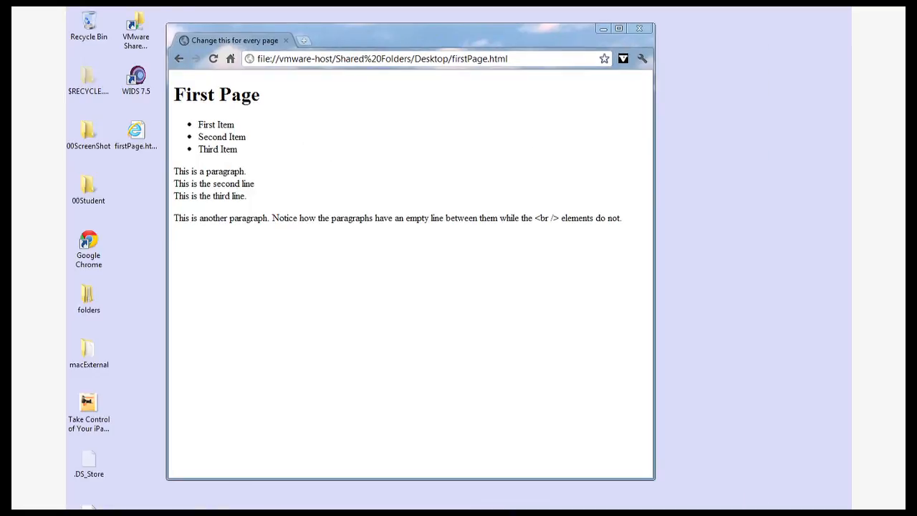
pyautogui.moveTo(659, 399)
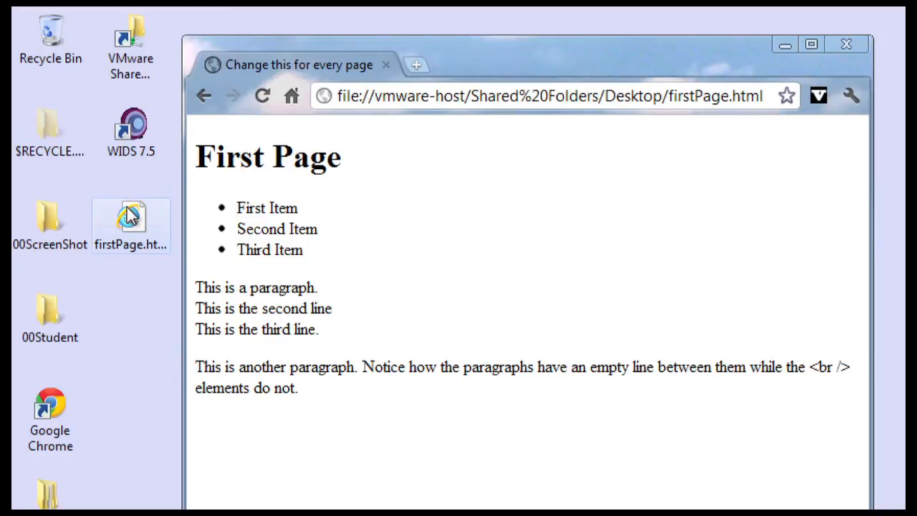
# - Open firstPage.html with Notepad++ to view its HTML source
pyautogui.rightClick(132, 222)
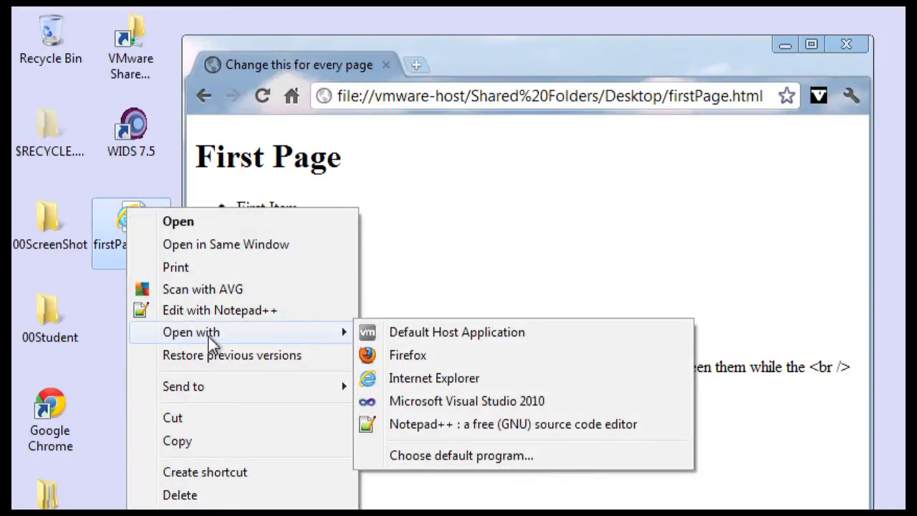
pyautogui.moveTo(407, 355)
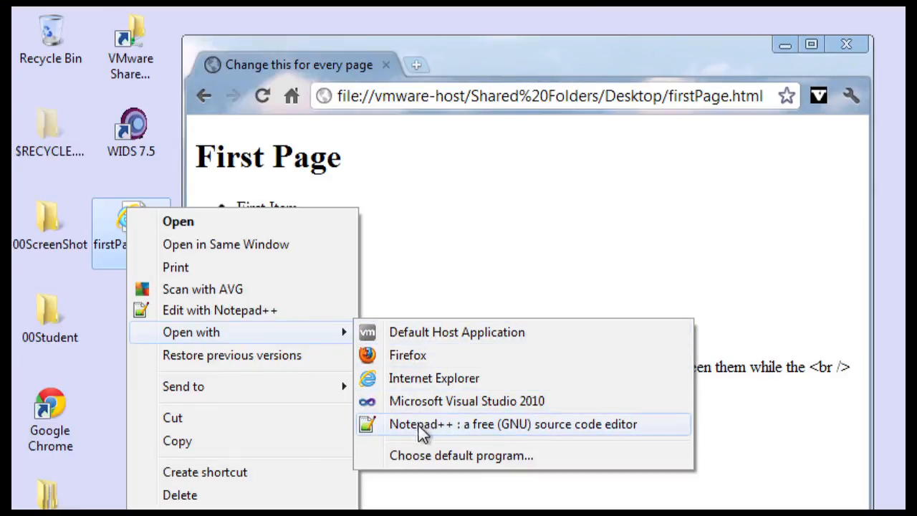
pyautogui.click(513, 424)
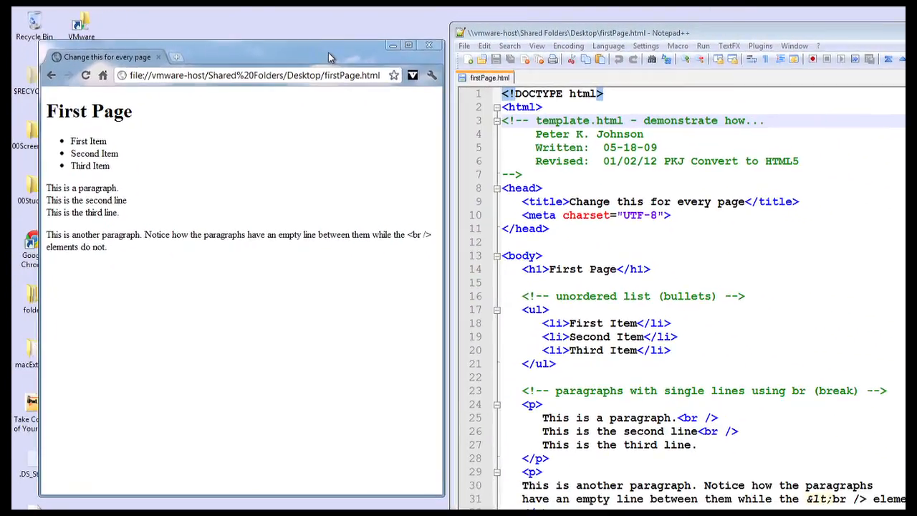
# - Change the line 14 h1 heading to 'My First Page', save, and refresh Chrome
pyautogui.click(615, 269)
pyautogui.write('My ')
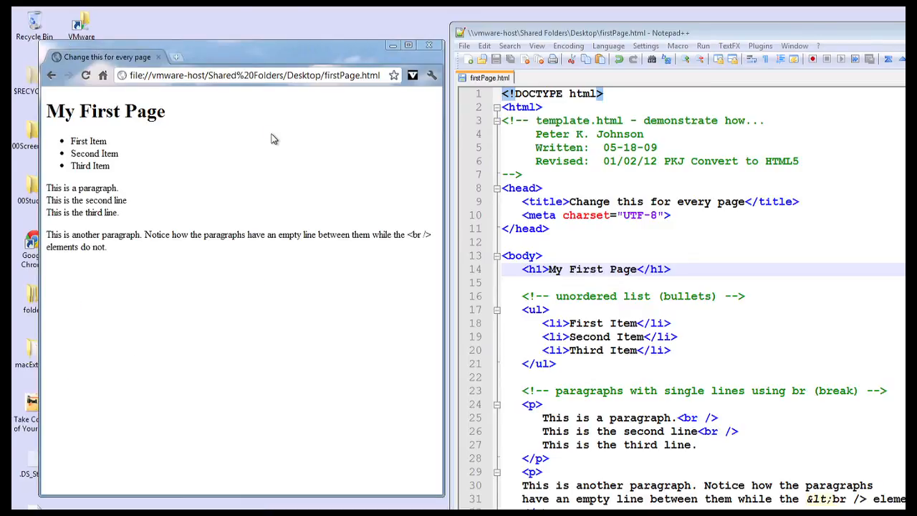
pyautogui.moveTo(168, 118)
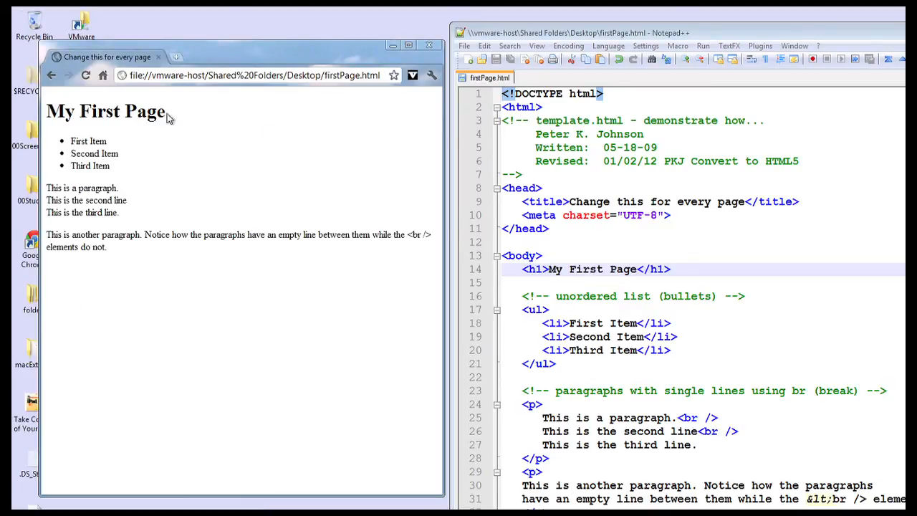
pyautogui.moveTo(179, 159)
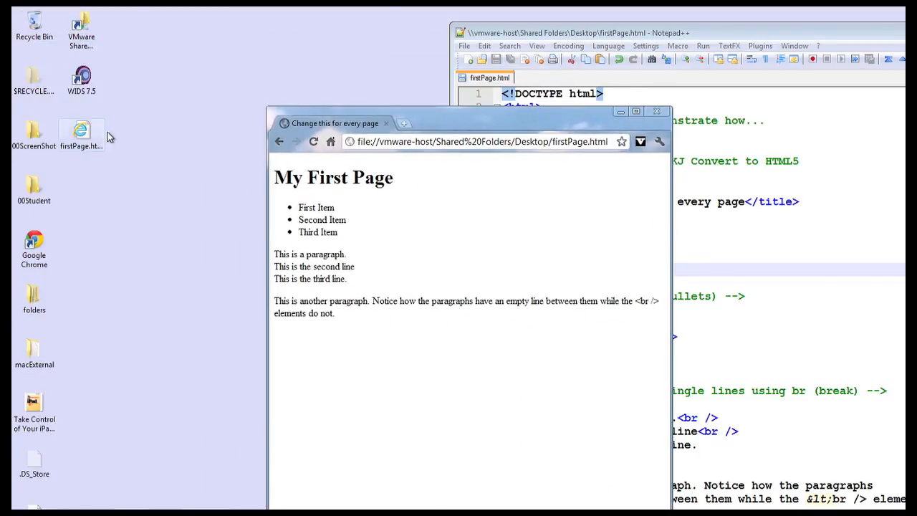
# - Browse firstPage.html's Open with choices, then drag Chrome beside Notepad++
pyautogui.rightClick(81, 133)
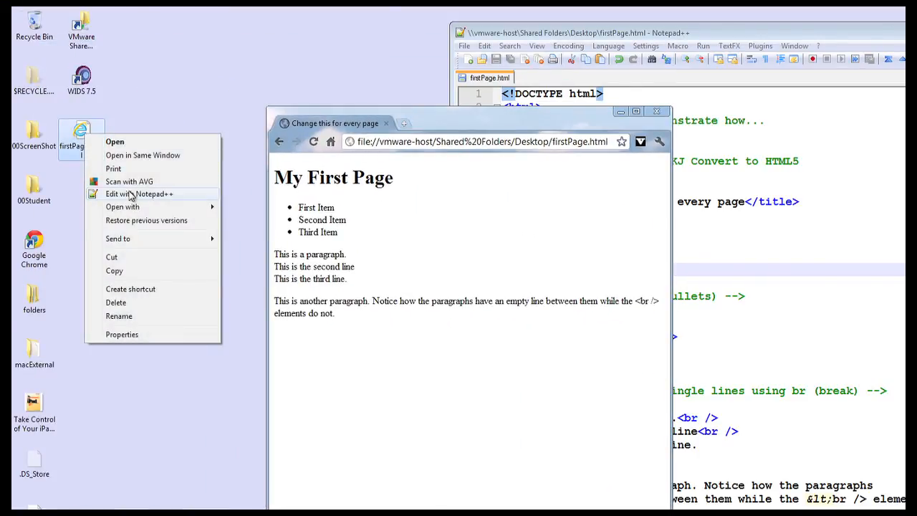
pyautogui.click(121, 206)
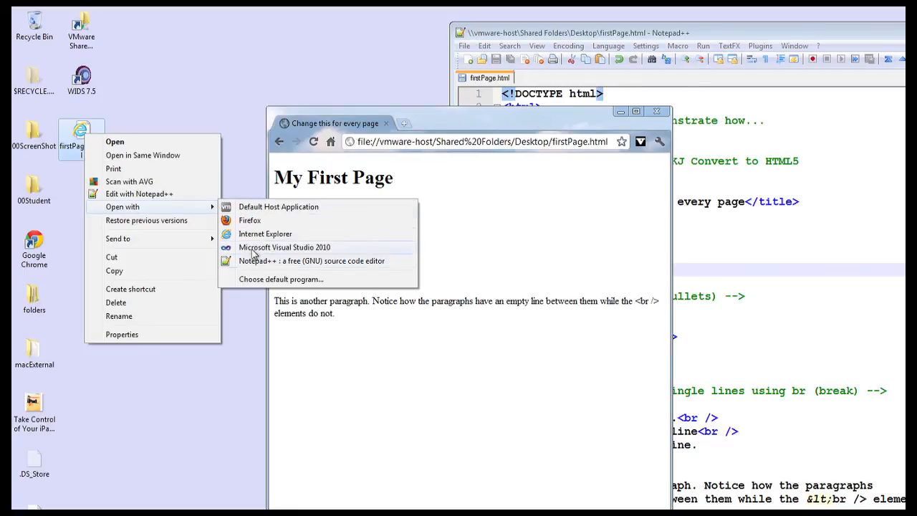
pyautogui.moveTo(483, 267)
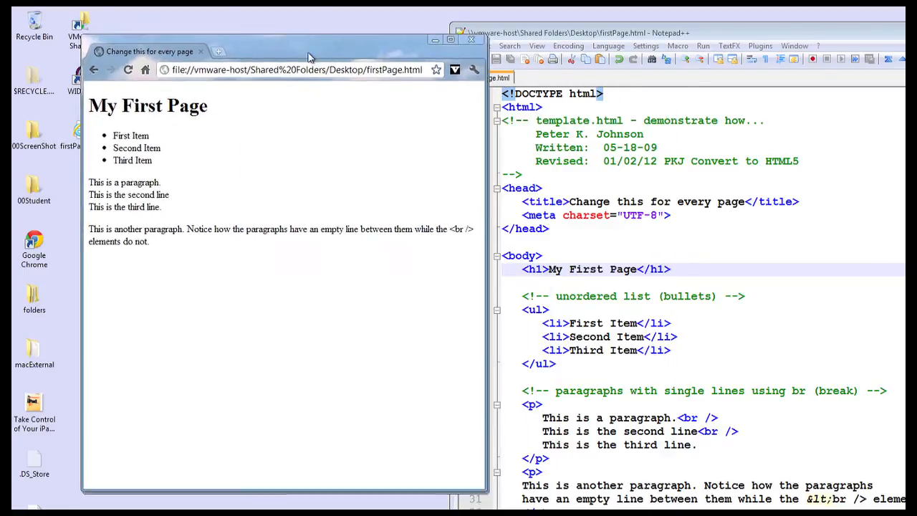
pyautogui.moveTo(308, 51); pyautogui.dragTo(240, 17)
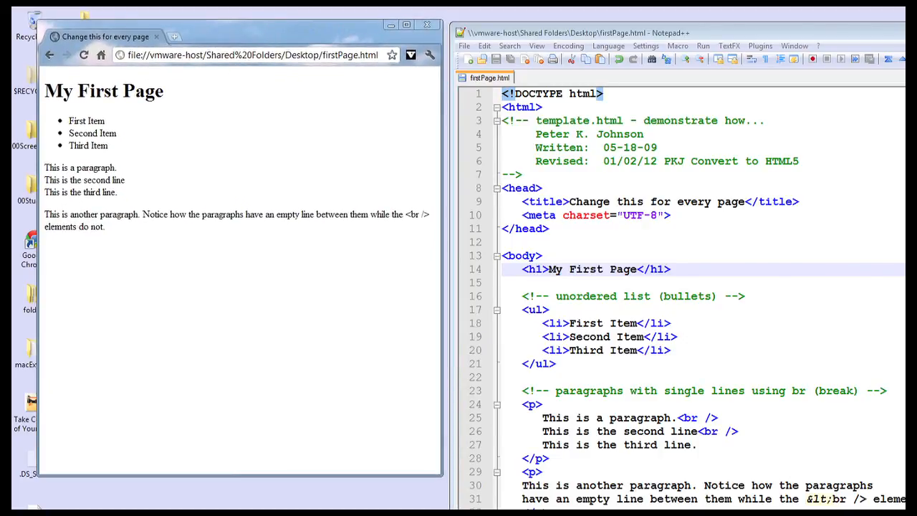
pyautogui.moveTo(292, 141)
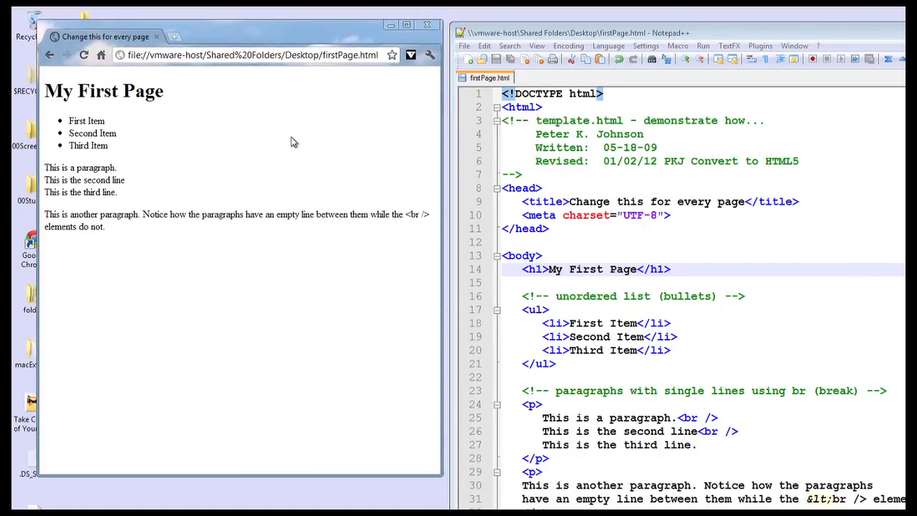